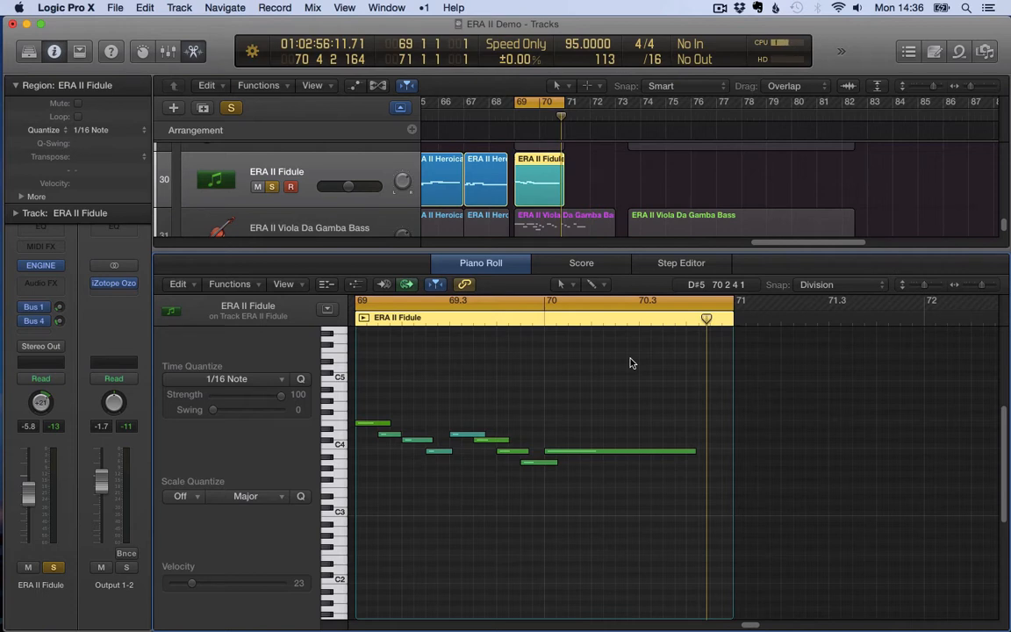
- Select all nine ERA II Fidule notes in the Piano Roll with Command-A
key(cmd+a)
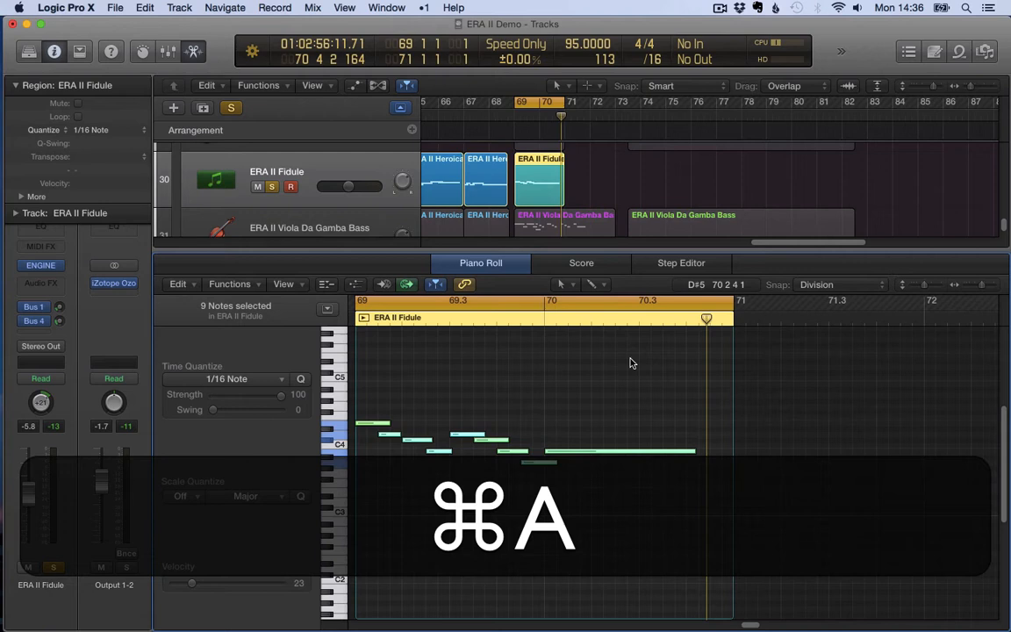
key(cmd+a)
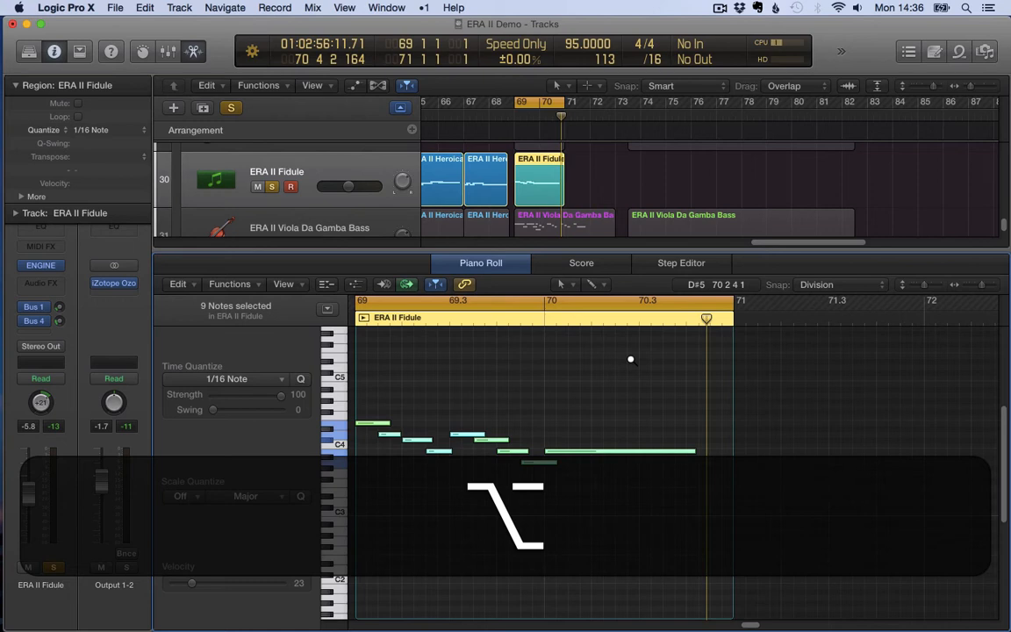
mouse_move(631, 363)
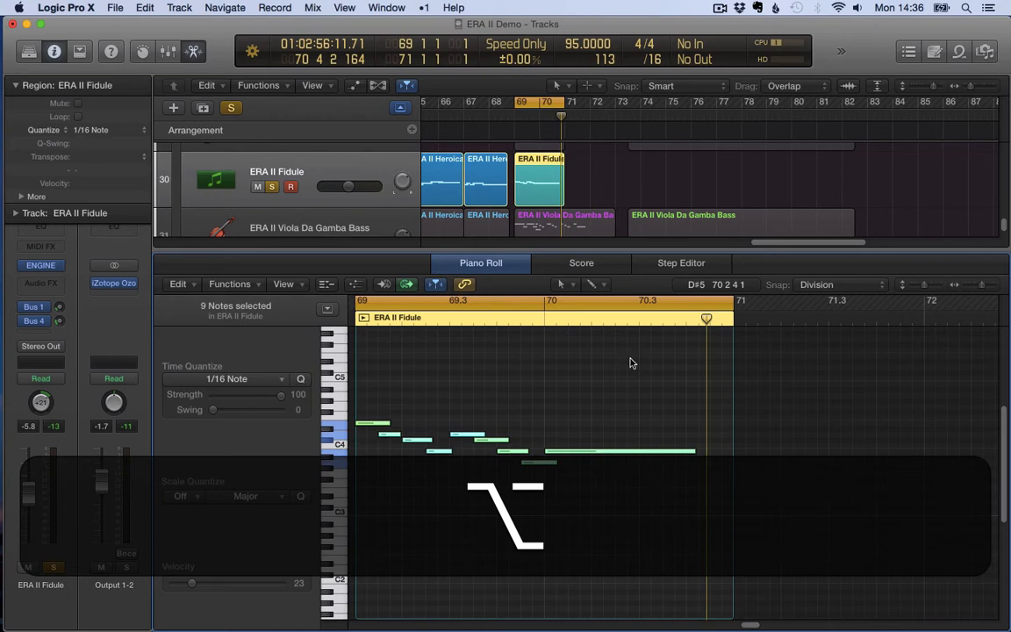
mouse_move(630, 360)
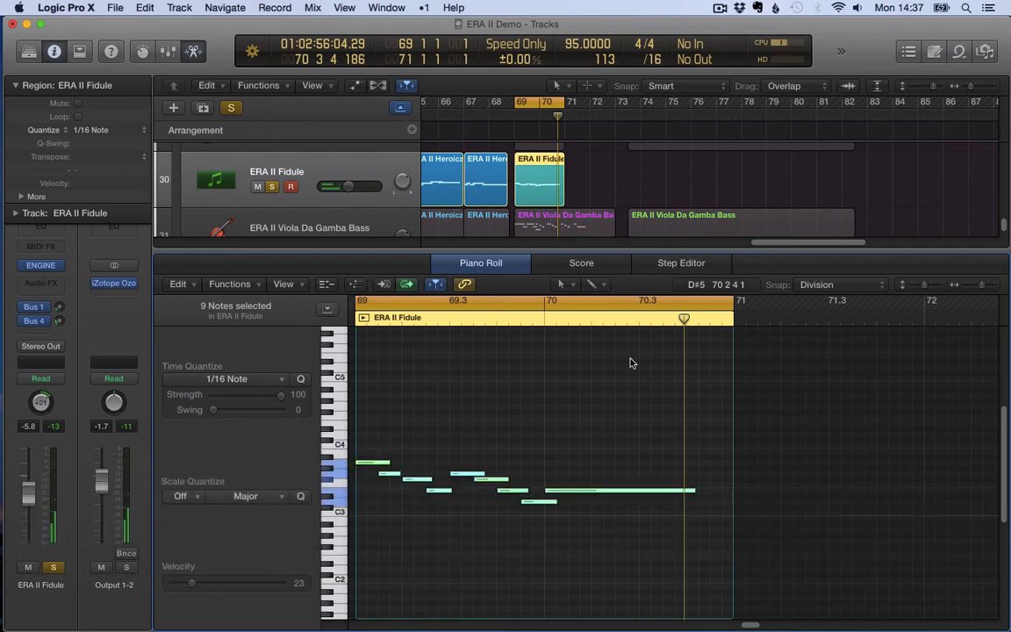
- Undo the latest downward transposition of the nine ERA II Fidule notes
key(cmd+z)
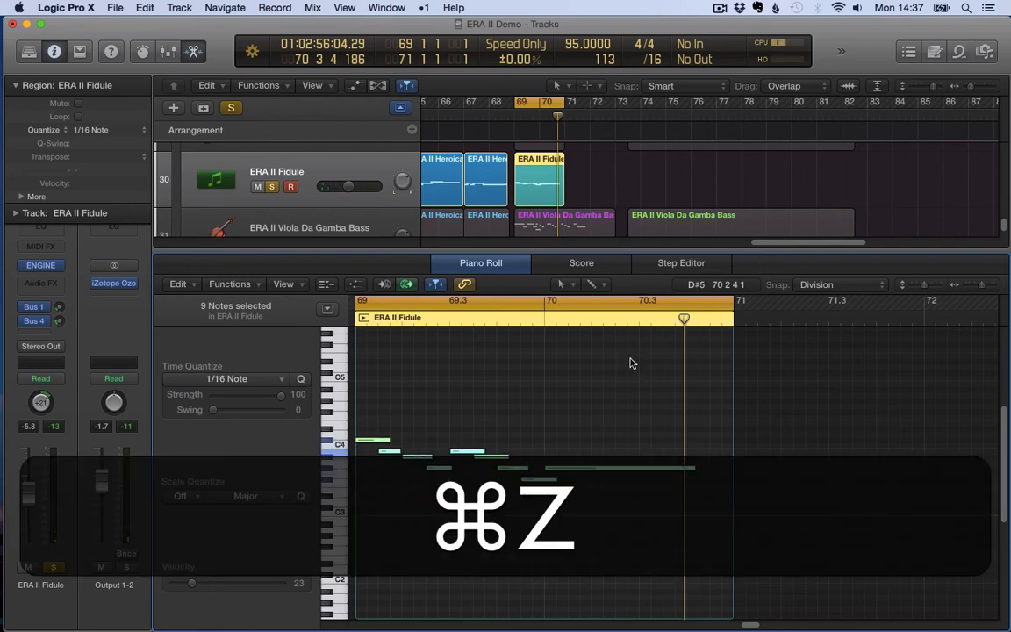
key(cmd+z)
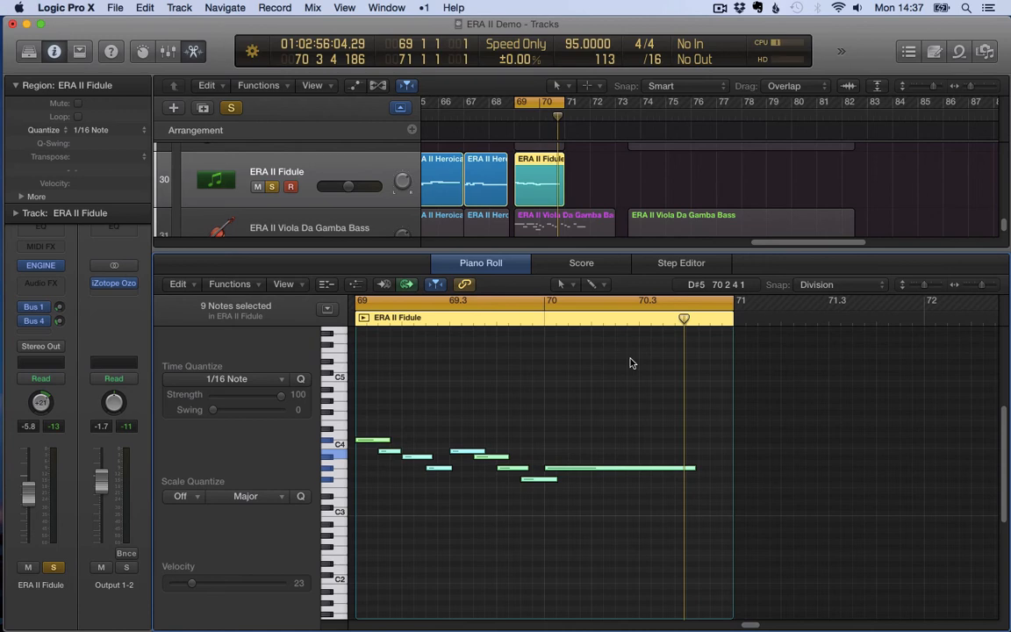